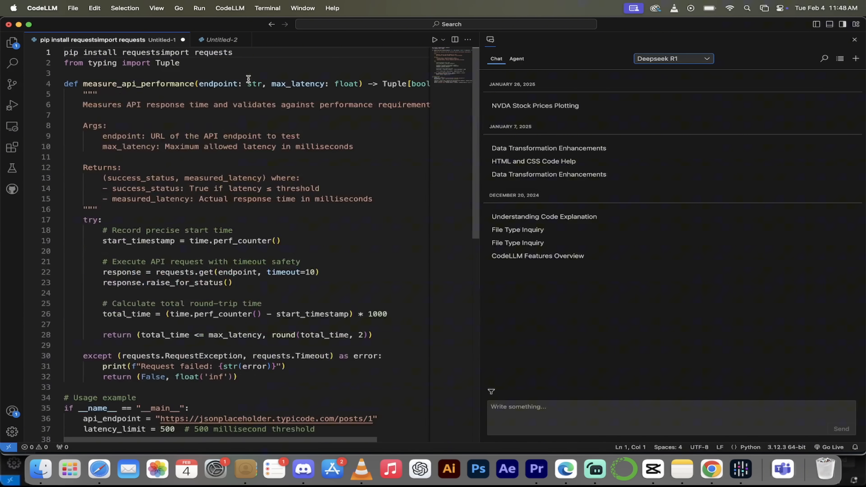
# - Save the untitled API-latency script as a .py file and show the Agent conversation list
pyautogui.click(675, 58)
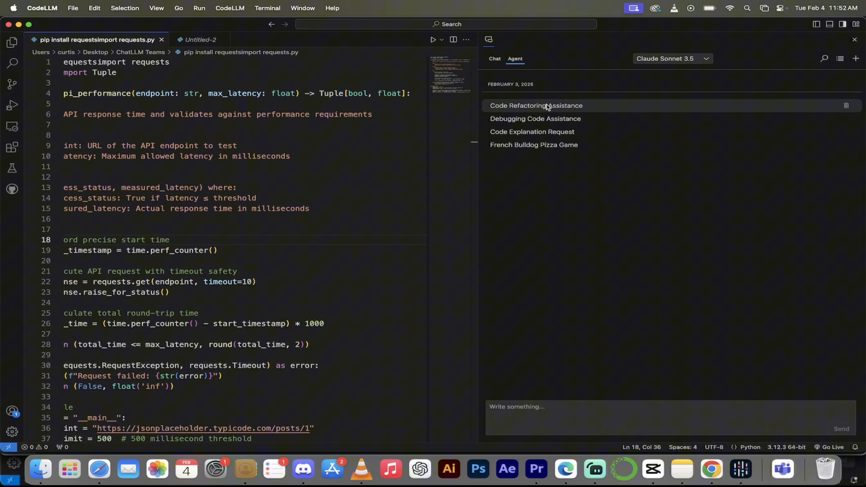
pyautogui.click(544, 106)
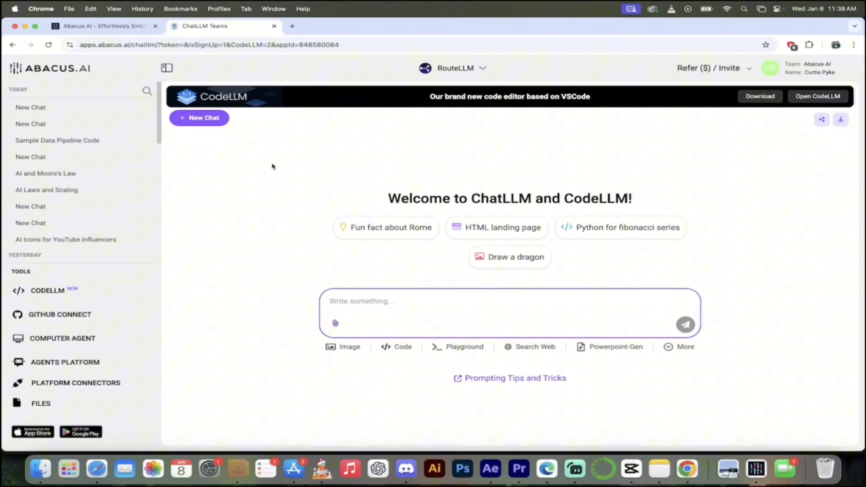
pyautogui.moveTo(267, 185)
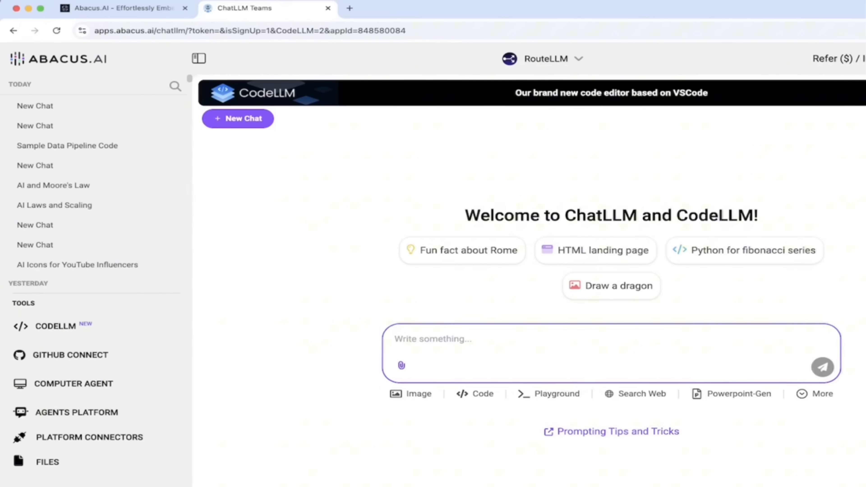
# - Choose CODELLM under Tools on the ChatLLM Teams welcome page
pyautogui.click(65, 329)
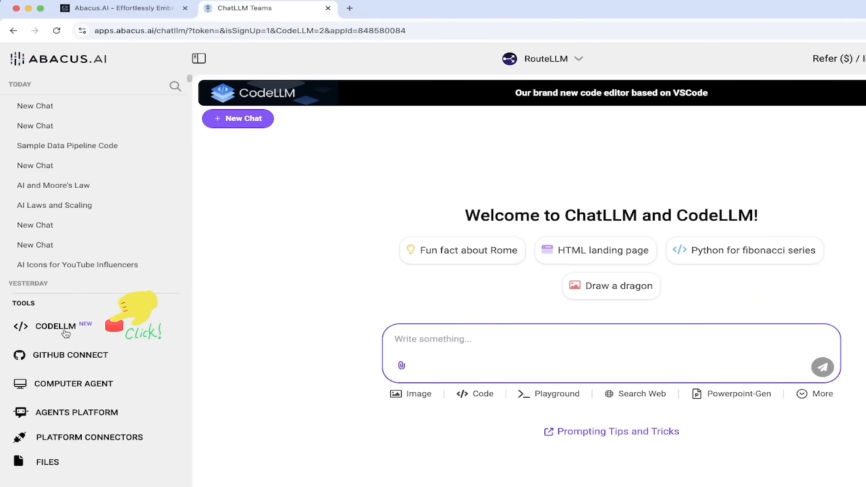
# - Show the Download CodeLLM dialog with Mac, Linux and Windows options, then launch the CodeLLM editor
pyautogui.click(64, 332)
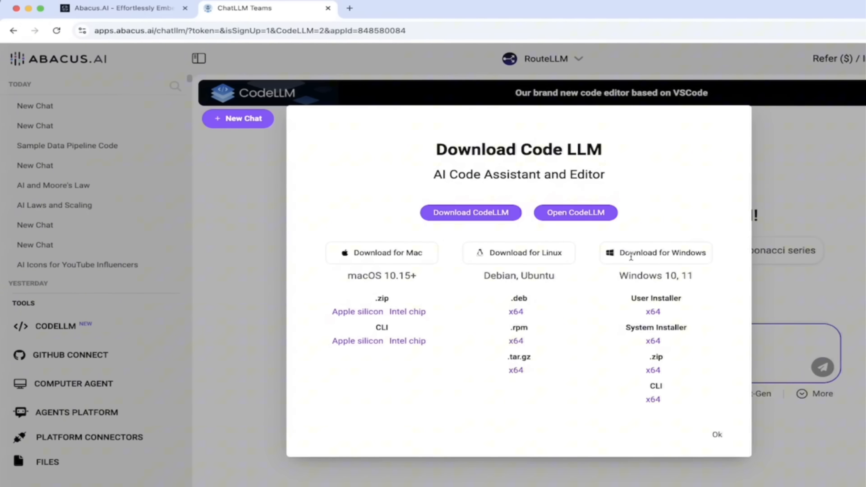
pyautogui.moveTo(471, 344)
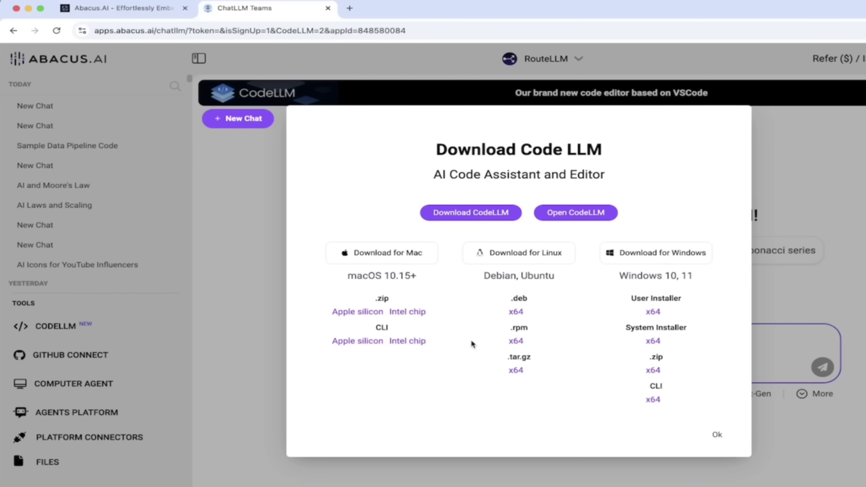
pyautogui.moveTo(372, 315)
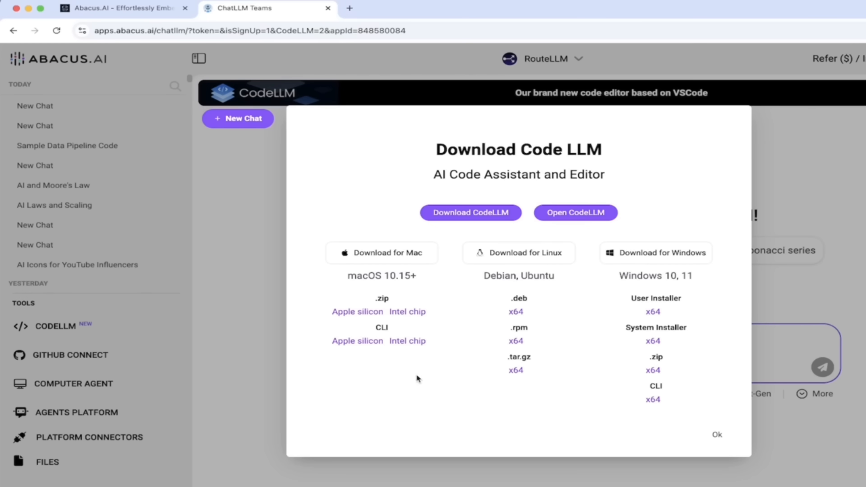
pyautogui.moveTo(446, 357)
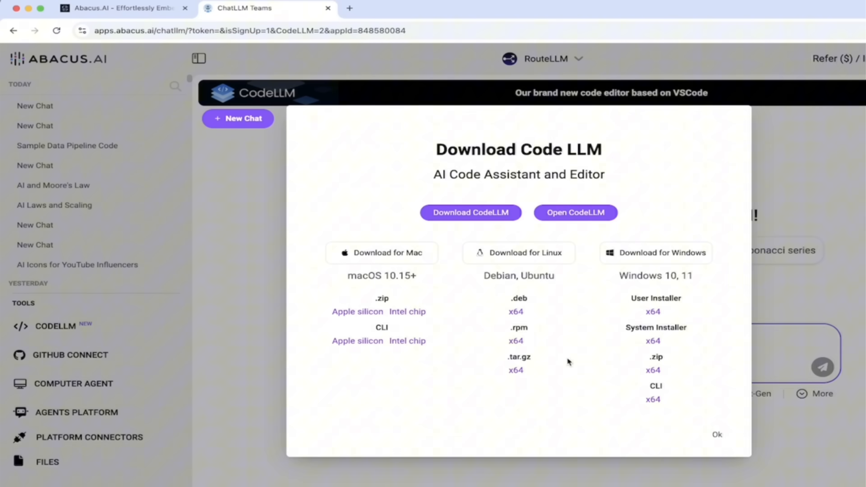
pyautogui.click(576, 213)
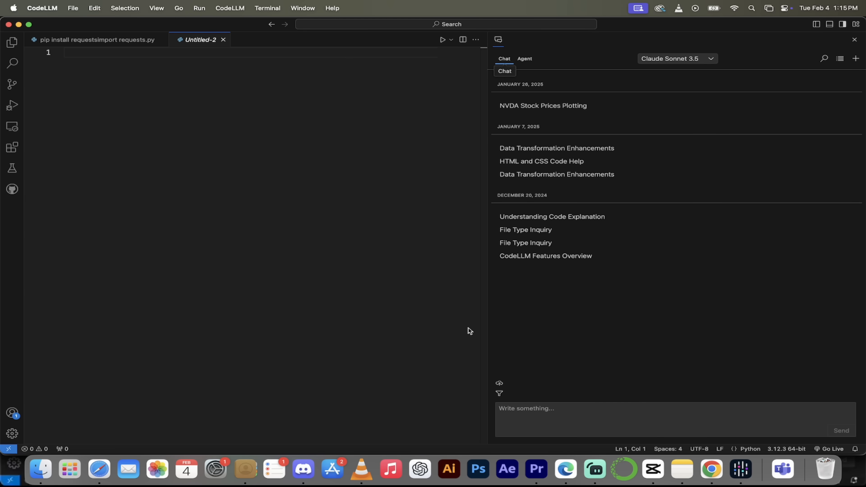
pyautogui.moveTo(493, 284)
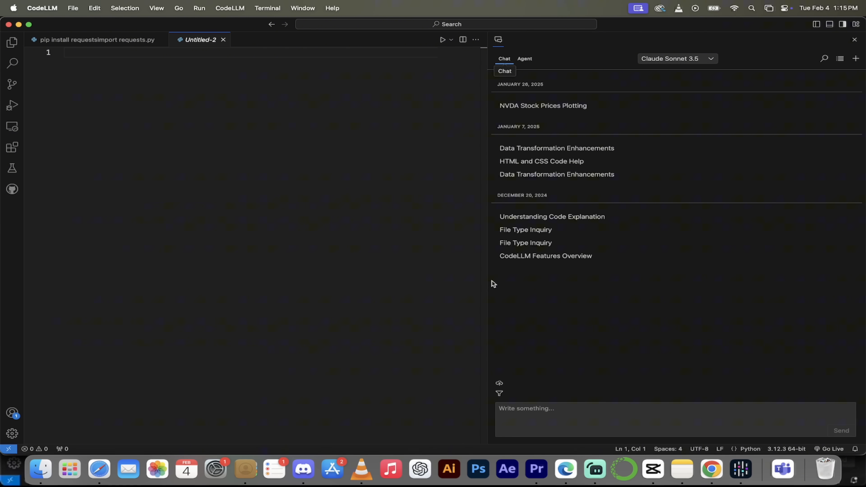
pyautogui.moveTo(488, 244)
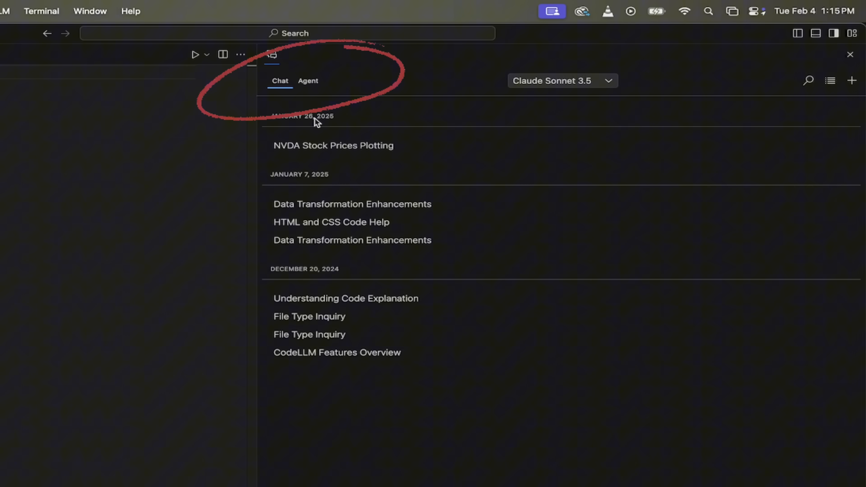
pyautogui.moveTo(345, 311)
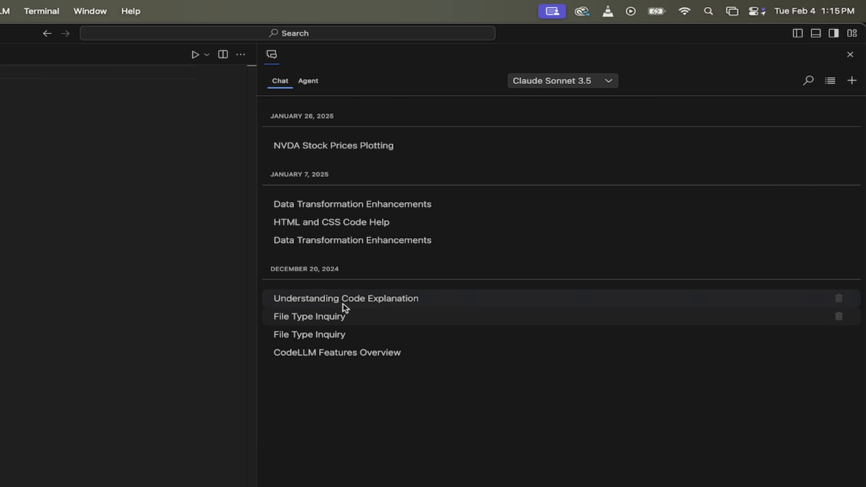
pyautogui.moveTo(345, 153)
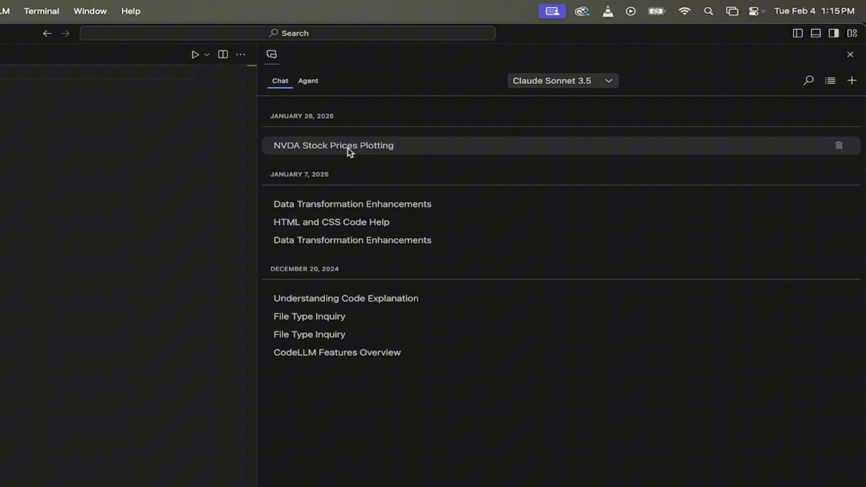
pyautogui.moveTo(446, 82)
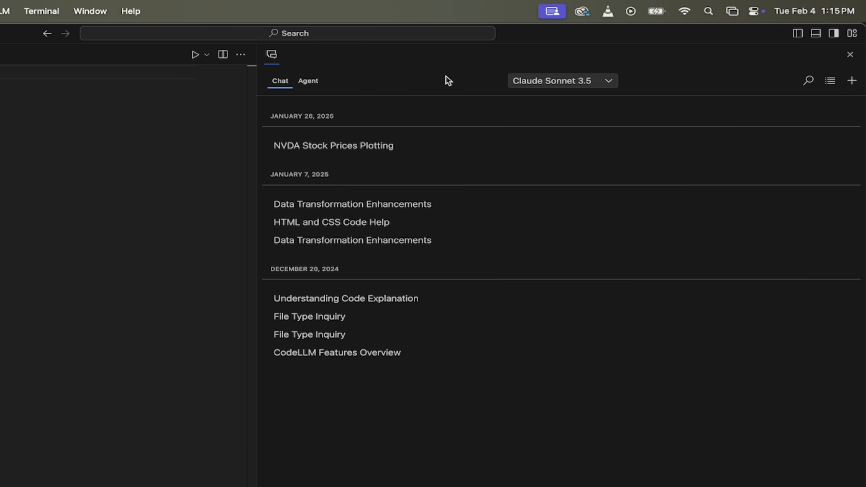
pyautogui.moveTo(573, 83)
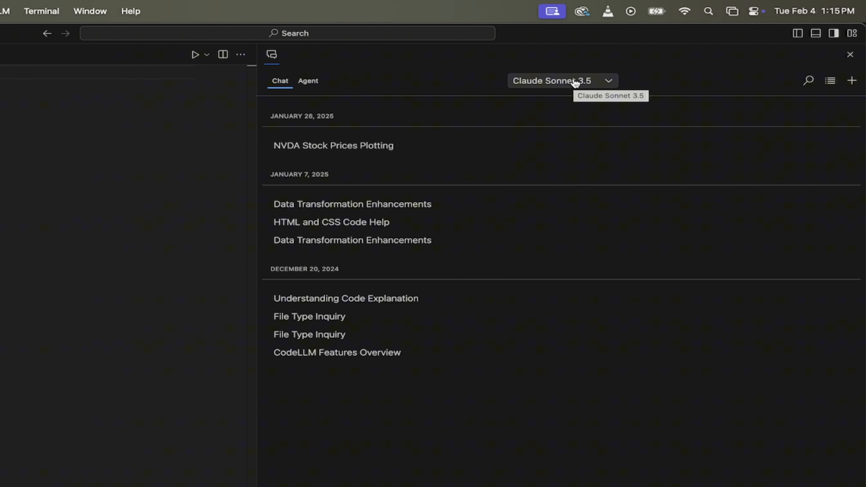
# - Change the chat model from Claude Sonnet 3.5 to o3 Mini High
pyautogui.click(576, 81)
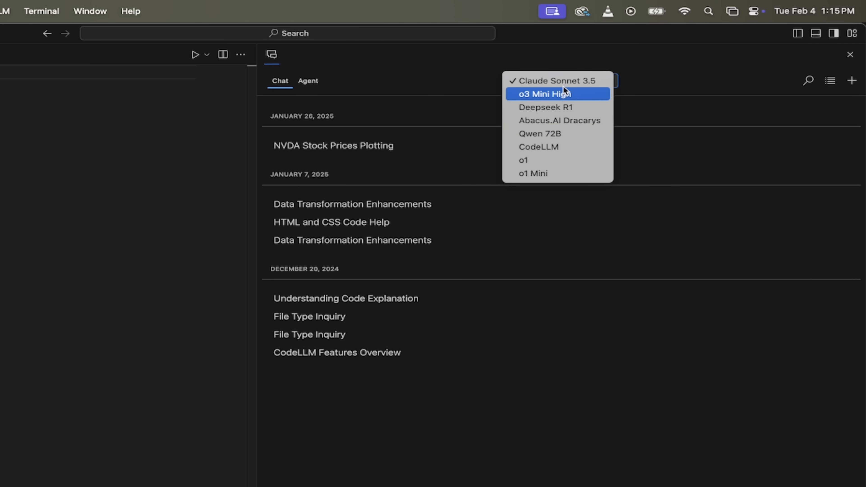
pyautogui.moveTo(571, 88)
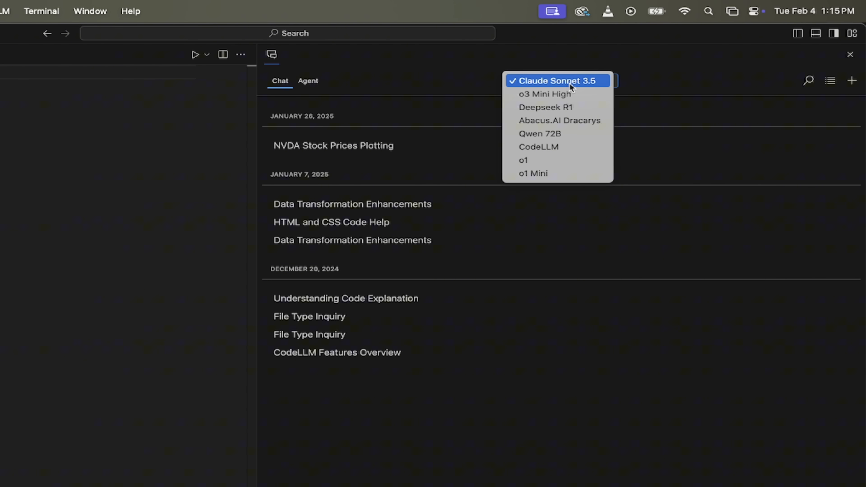
pyautogui.moveTo(562, 97)
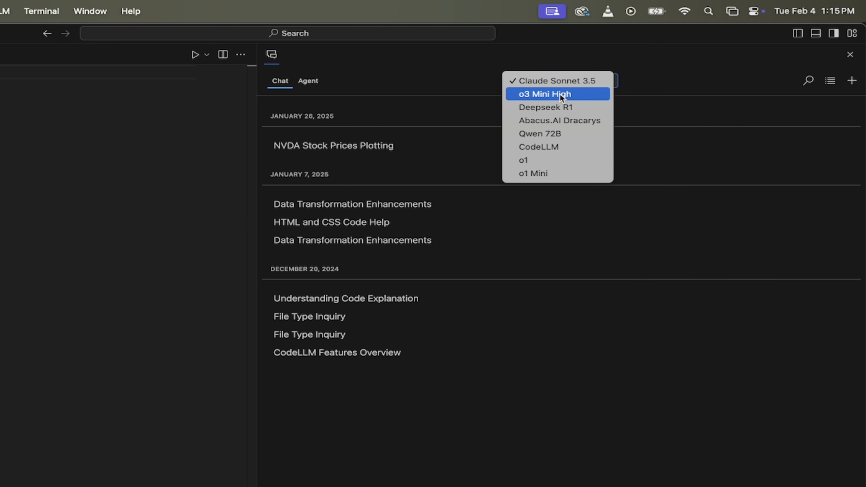
pyautogui.click(557, 94)
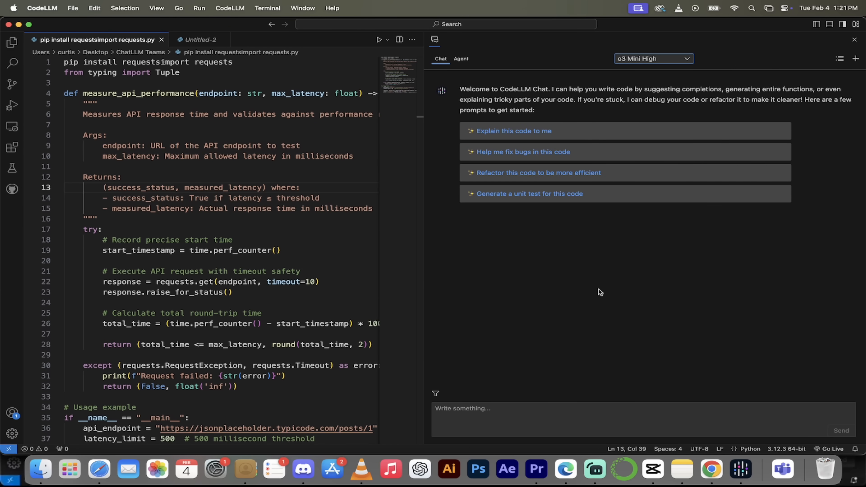
pyautogui.moveTo(672, 78)
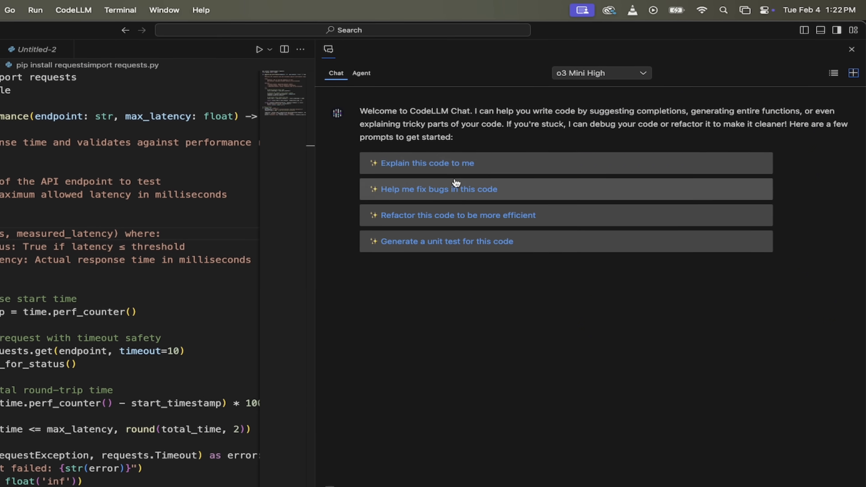
pyautogui.moveTo(479, 169)
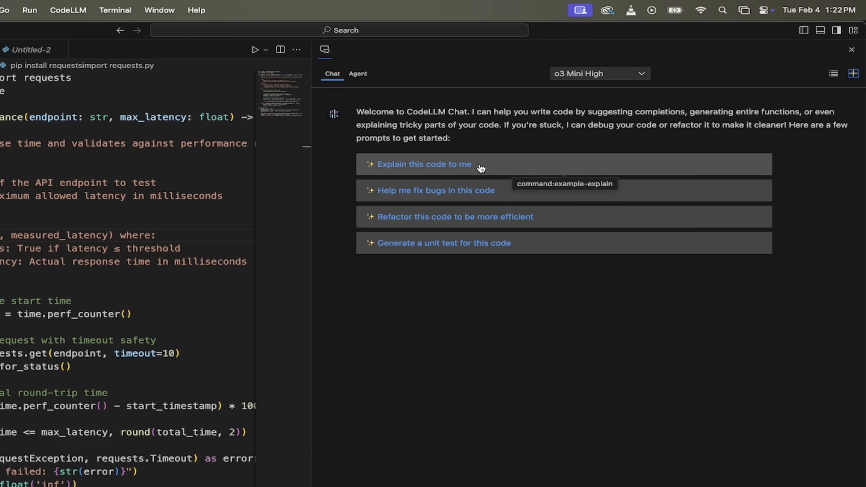
pyautogui.moveTo(475, 173)
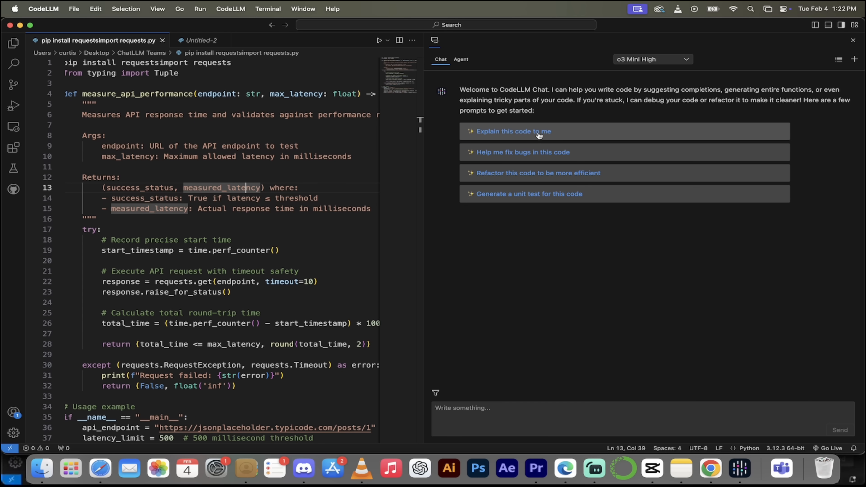
# - Send the 'Explain this code to me' suggestion and wait for the o3 Mini High reply
pyautogui.click(538, 132)
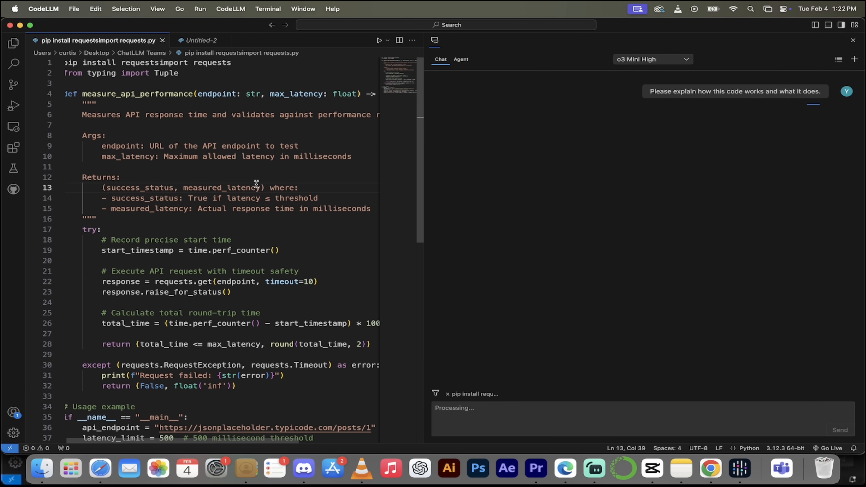
pyautogui.hscroll(3)
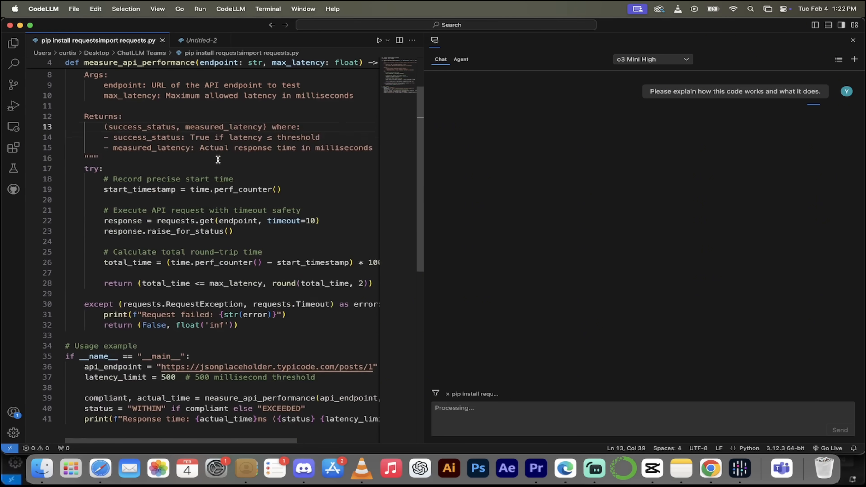
pyautogui.scroll(-3)
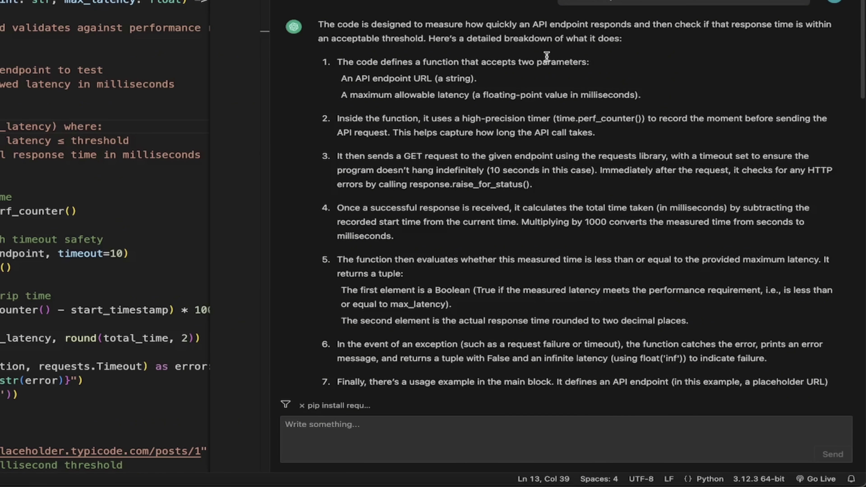
# - Scroll through the numbered breakdown and annotated code snippet down to the usage example
pyautogui.scroll(-3)
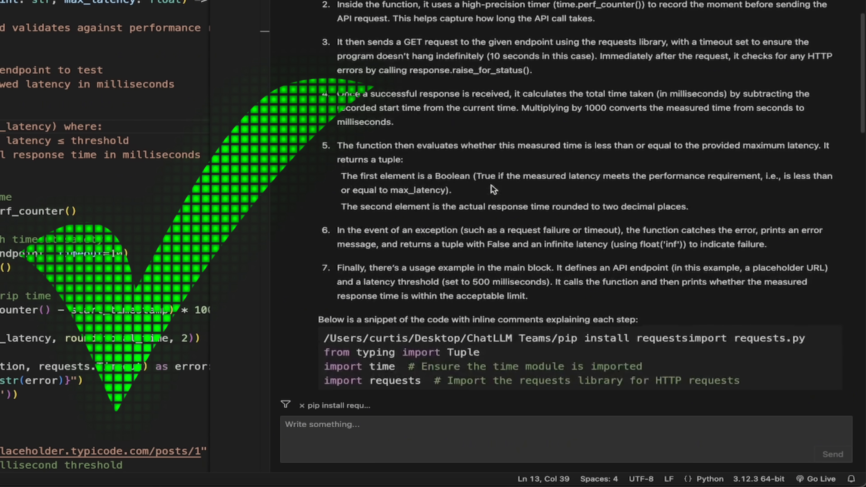
pyautogui.scroll(-3)
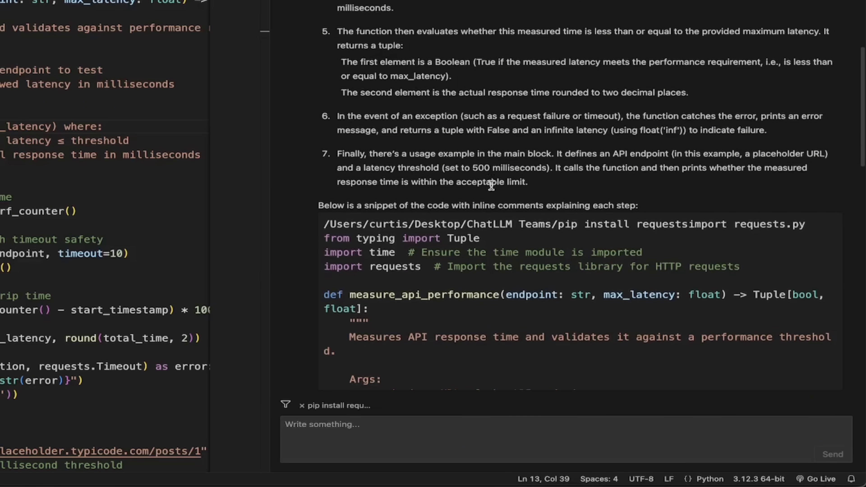
pyautogui.scroll(-3)
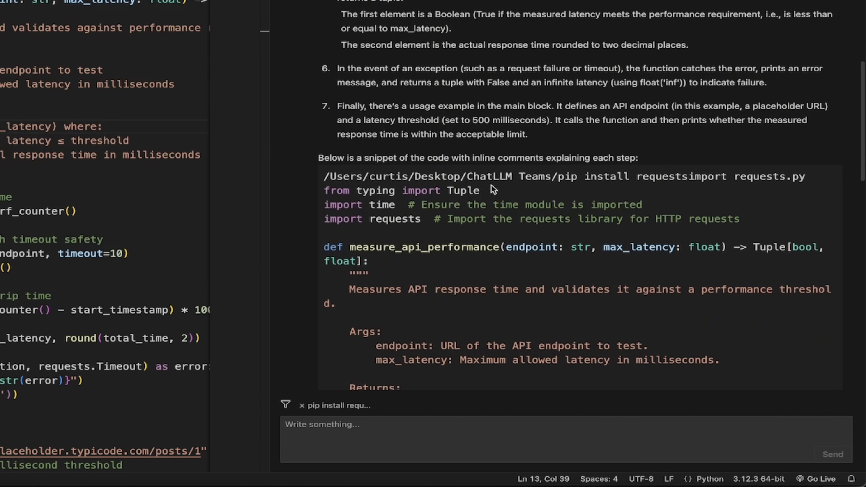
pyautogui.scroll(-3)
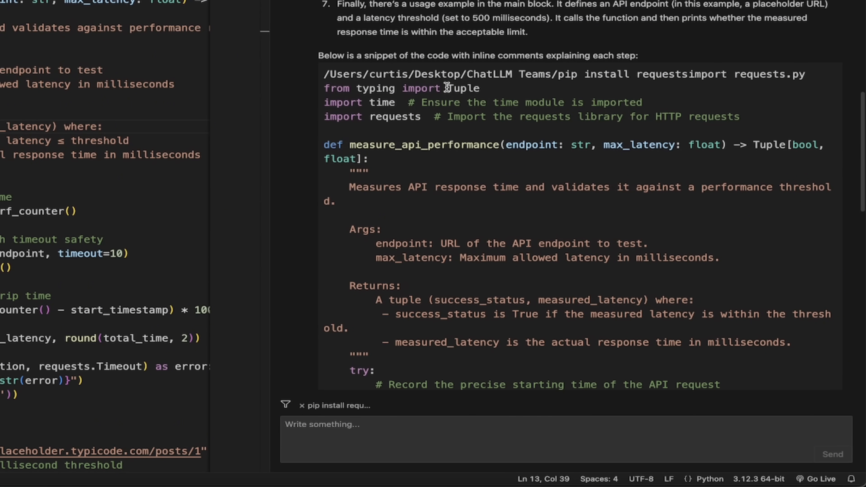
pyautogui.moveTo(547, 74)
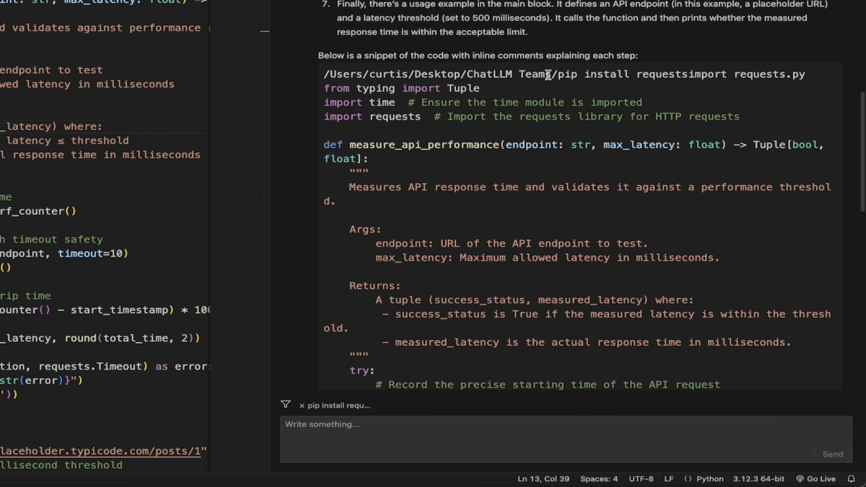
pyautogui.scroll(-3)
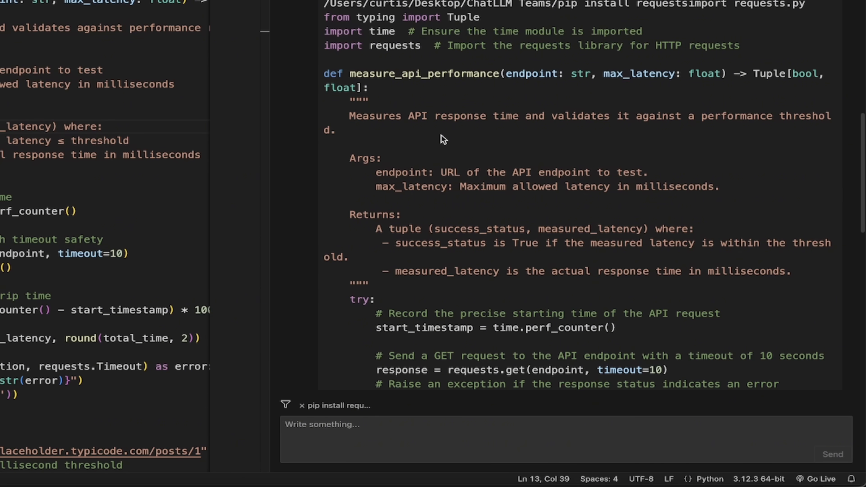
pyautogui.scroll(-3)
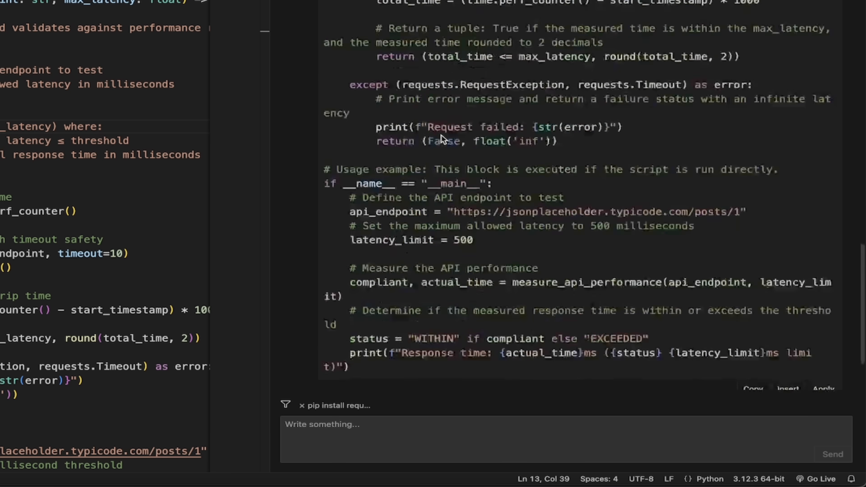